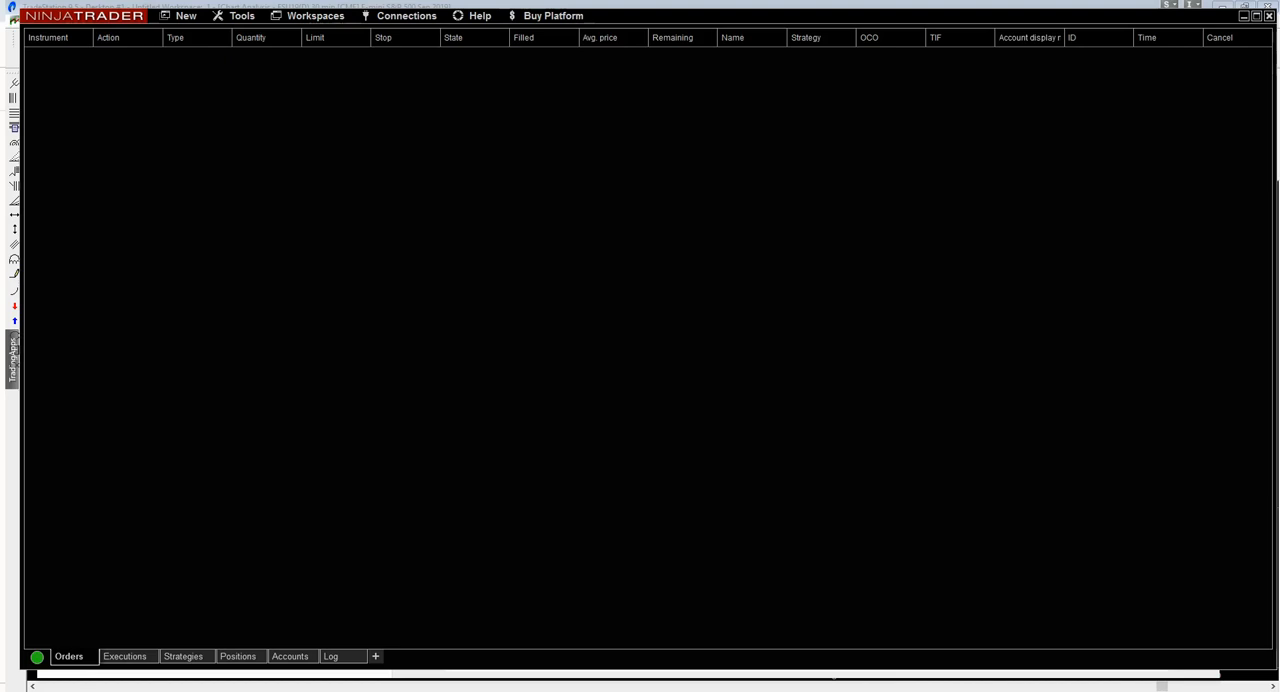
mouse_move(616, 376)
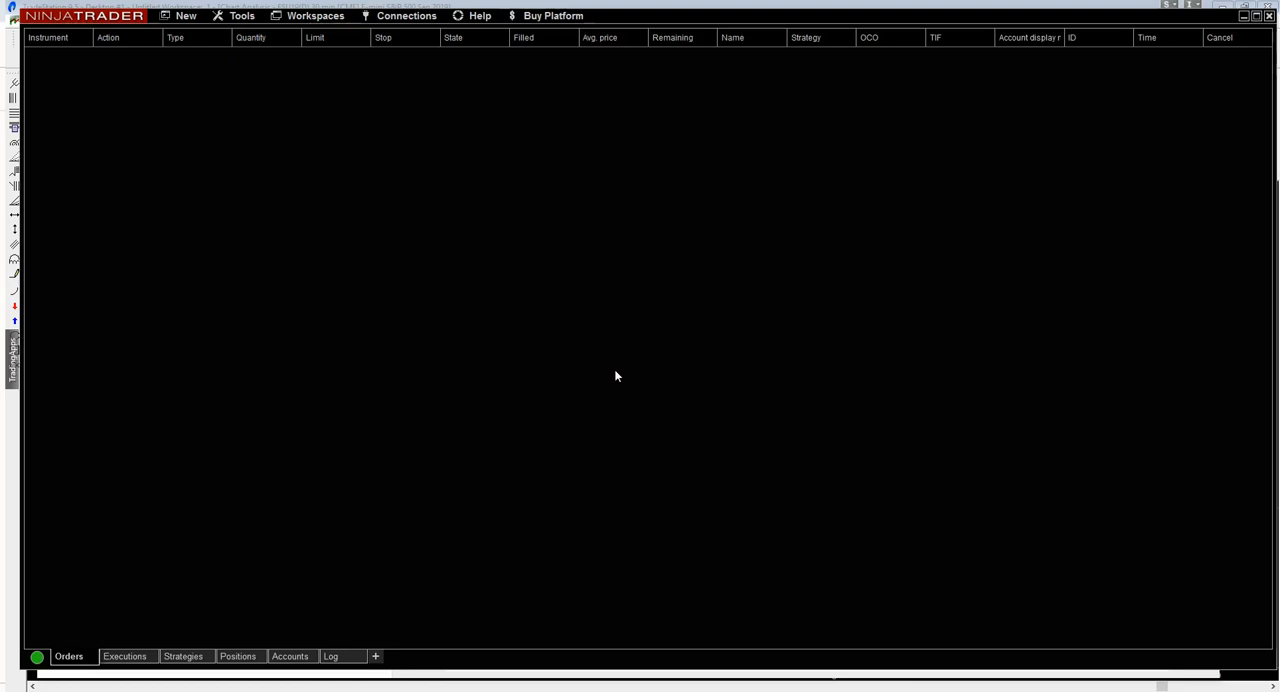
mouse_move(576, 320)
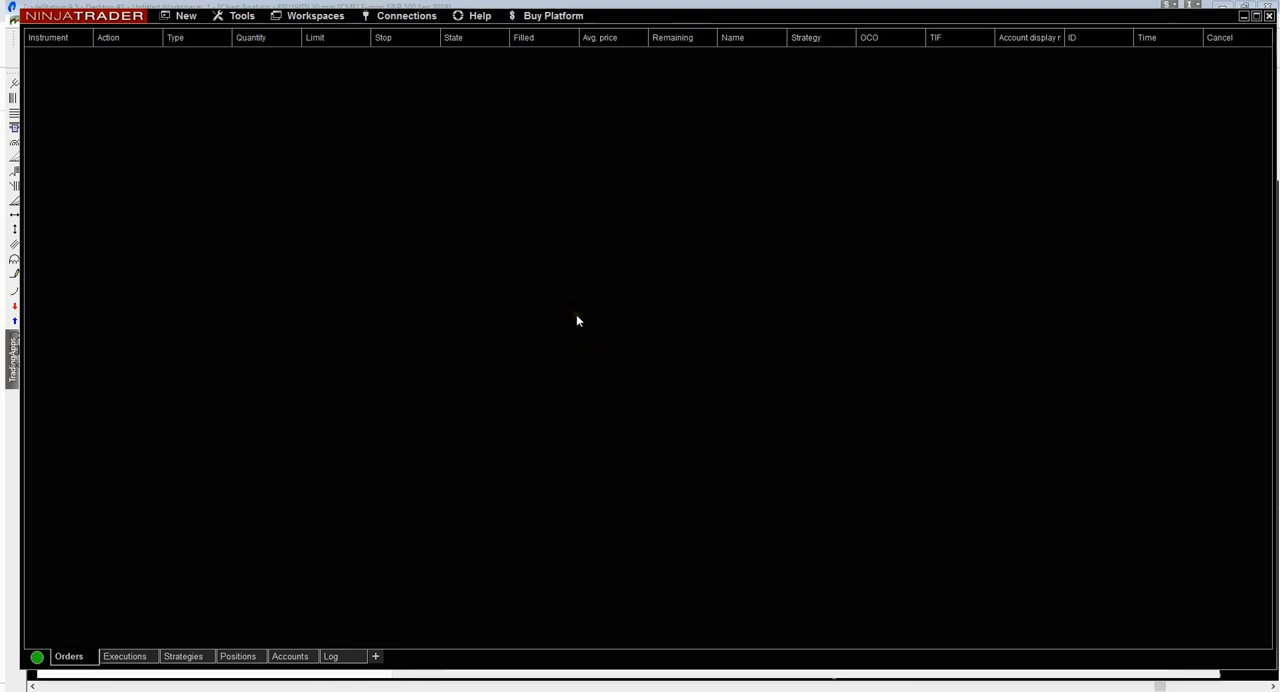
mouse_move(570, 308)
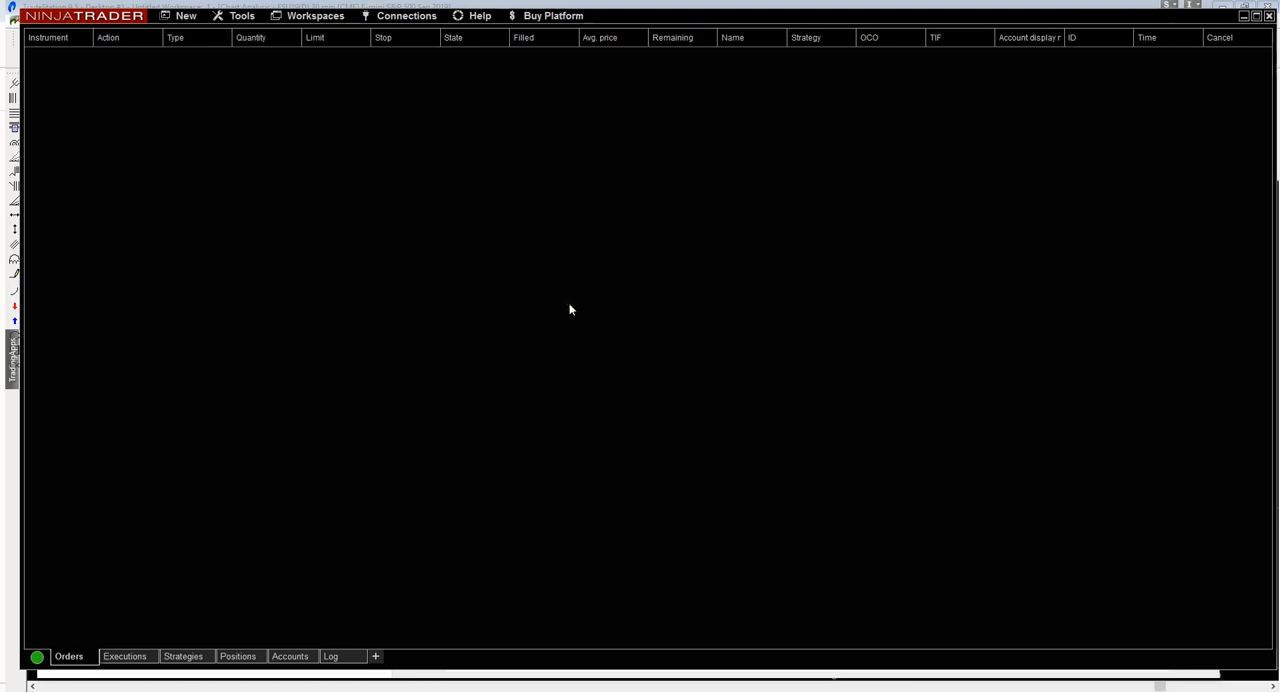
- Check NinjaTrader's version and license details from the Help menu
left_click(480, 16)
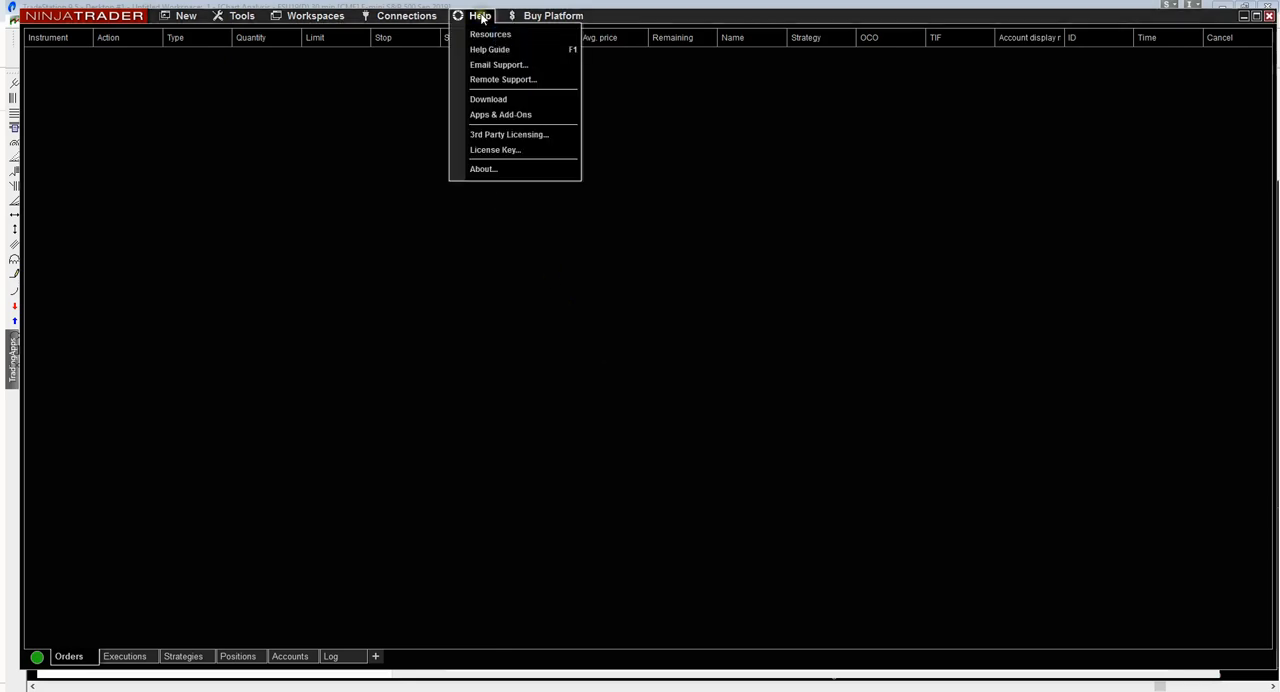
left_click(484, 168)
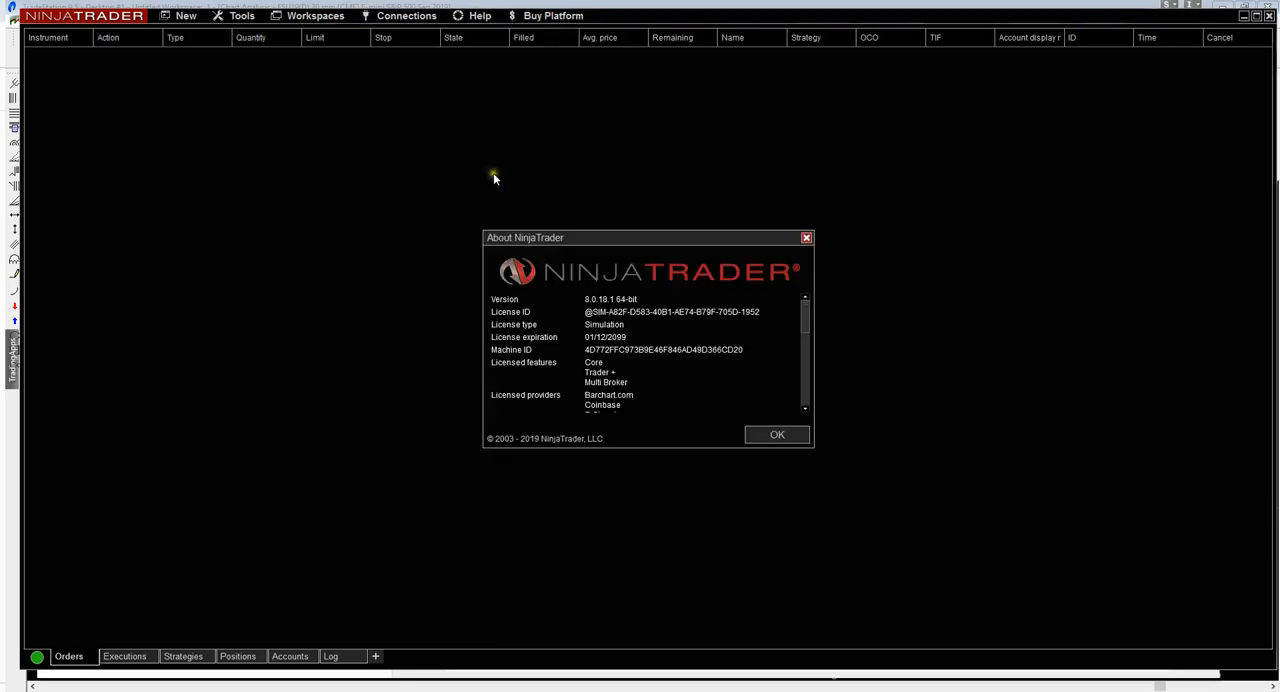
double_click(664, 348)
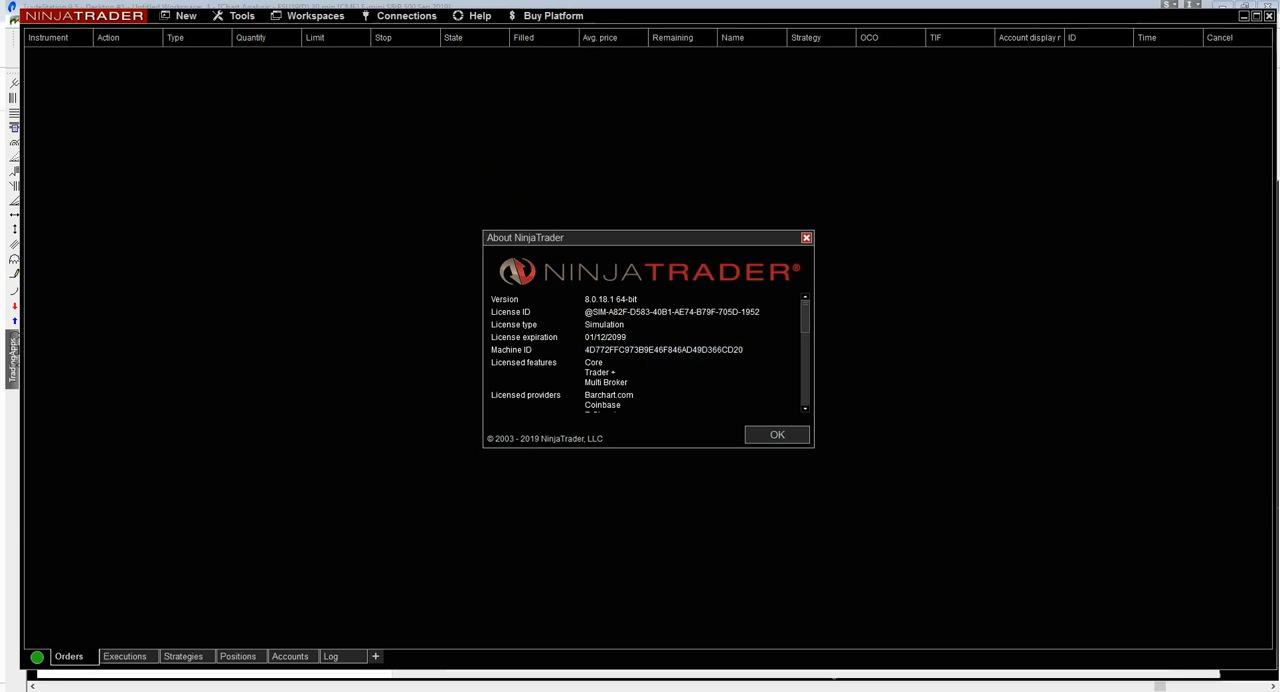
left_click(776, 434)
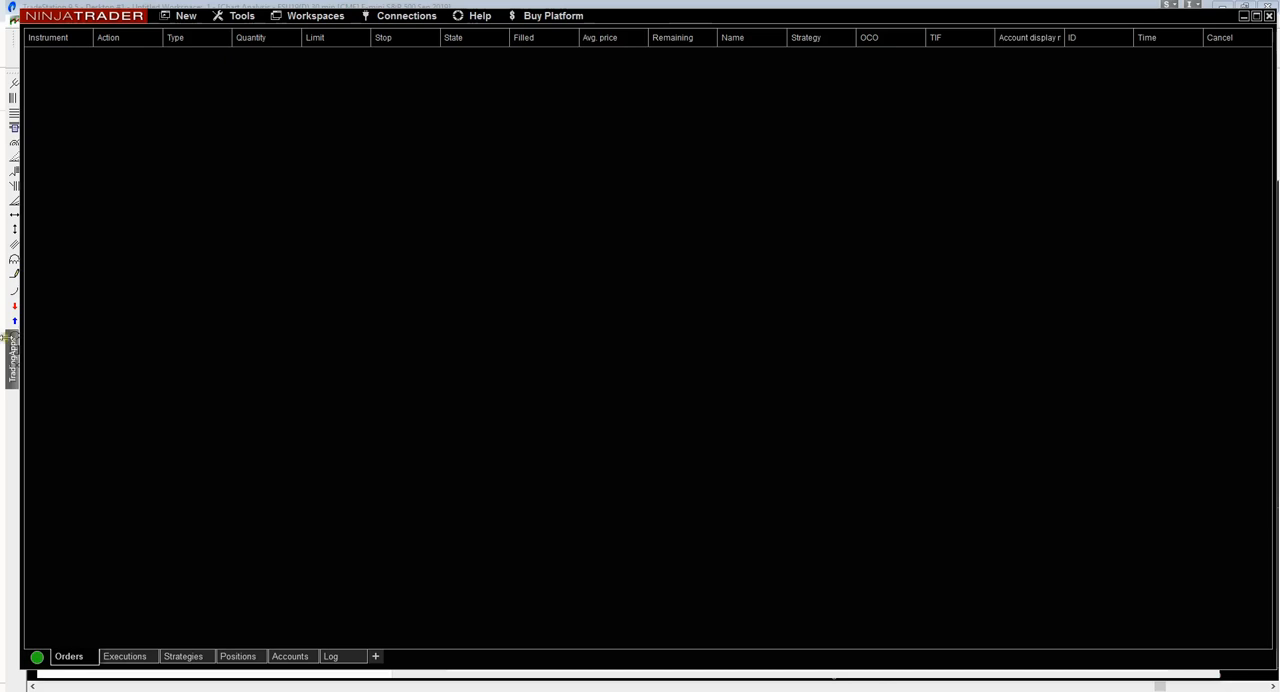
mouse_move(240, 16)
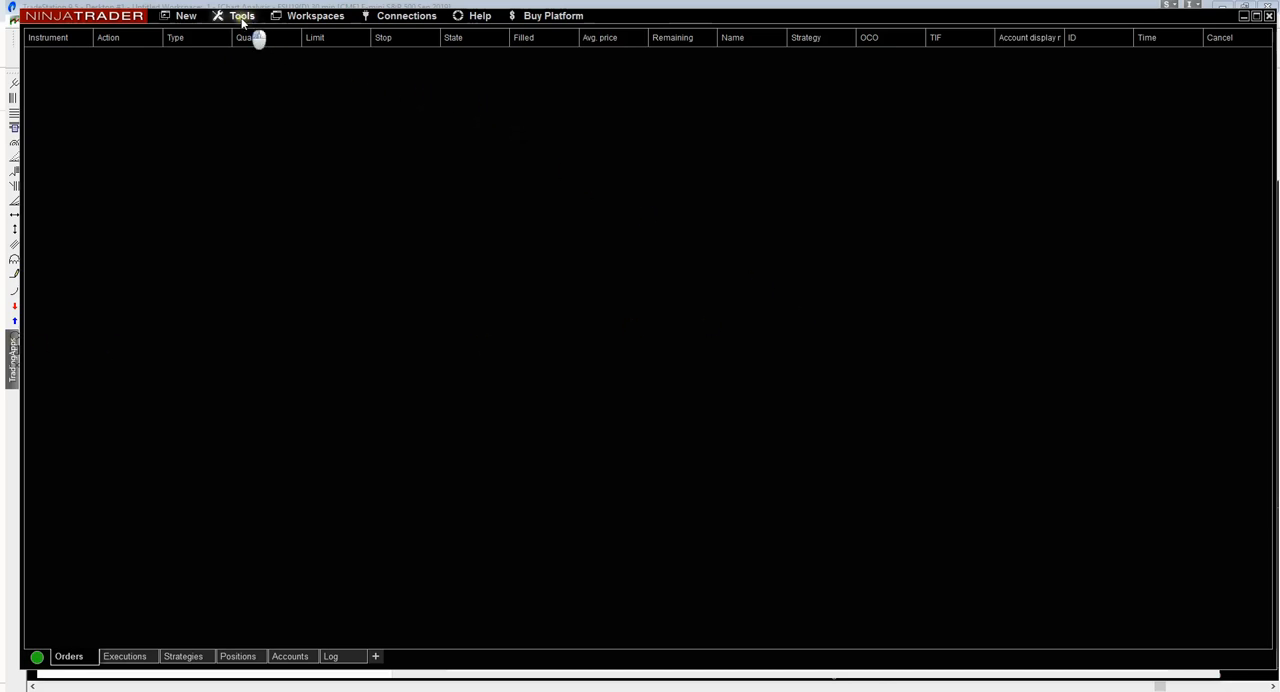
- Import the WST_BITS_1_0_0_0 NinjaScript add-on, replacing the existing copy and acknowledging the restart notice
left_click(240, 16)
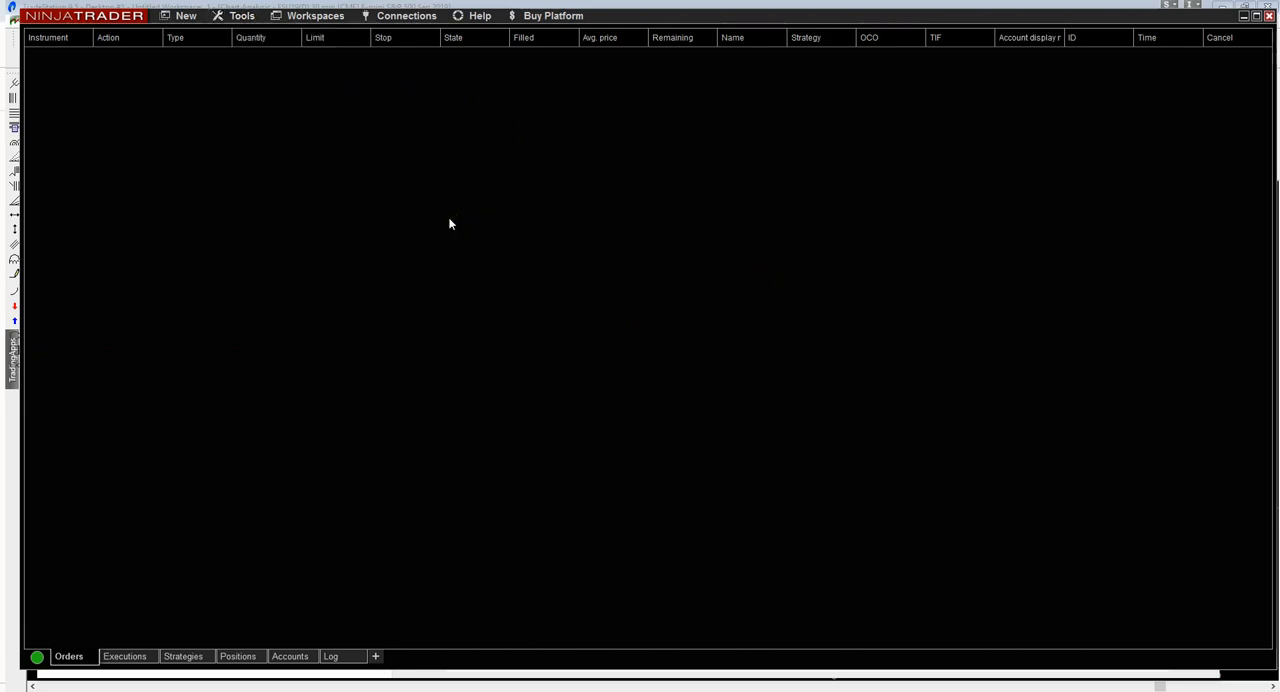
mouse_move(700, 340)
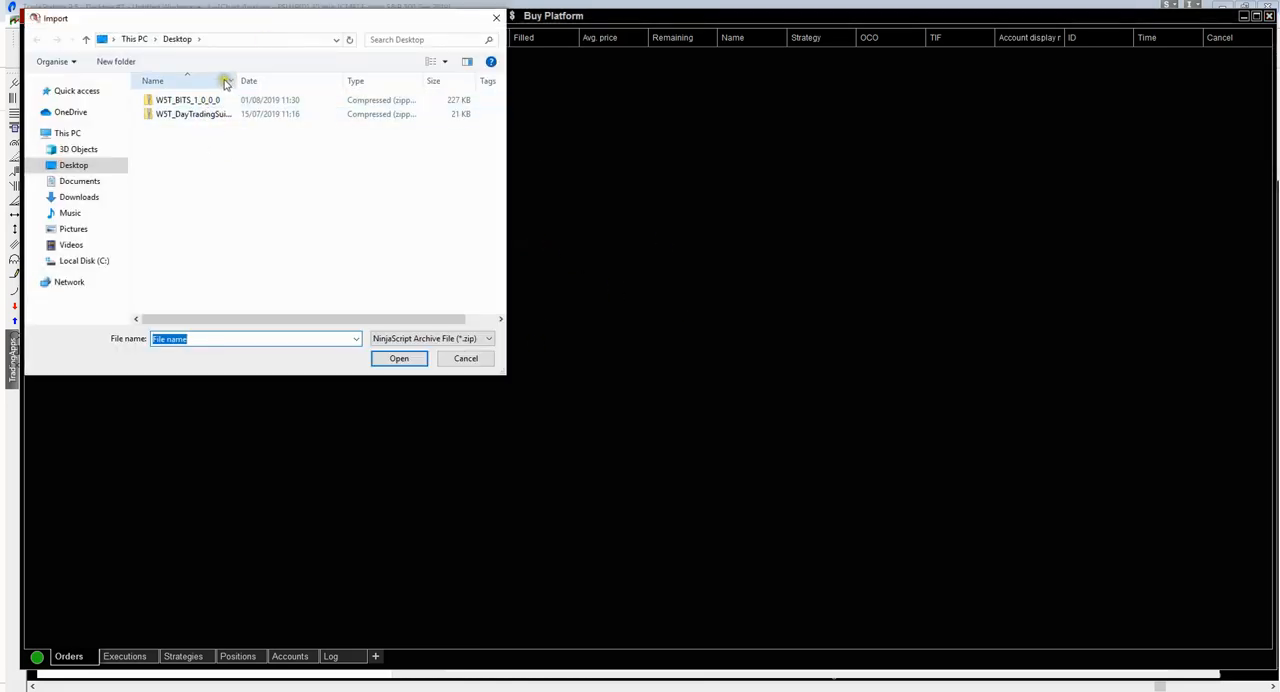
left_click(188, 100)
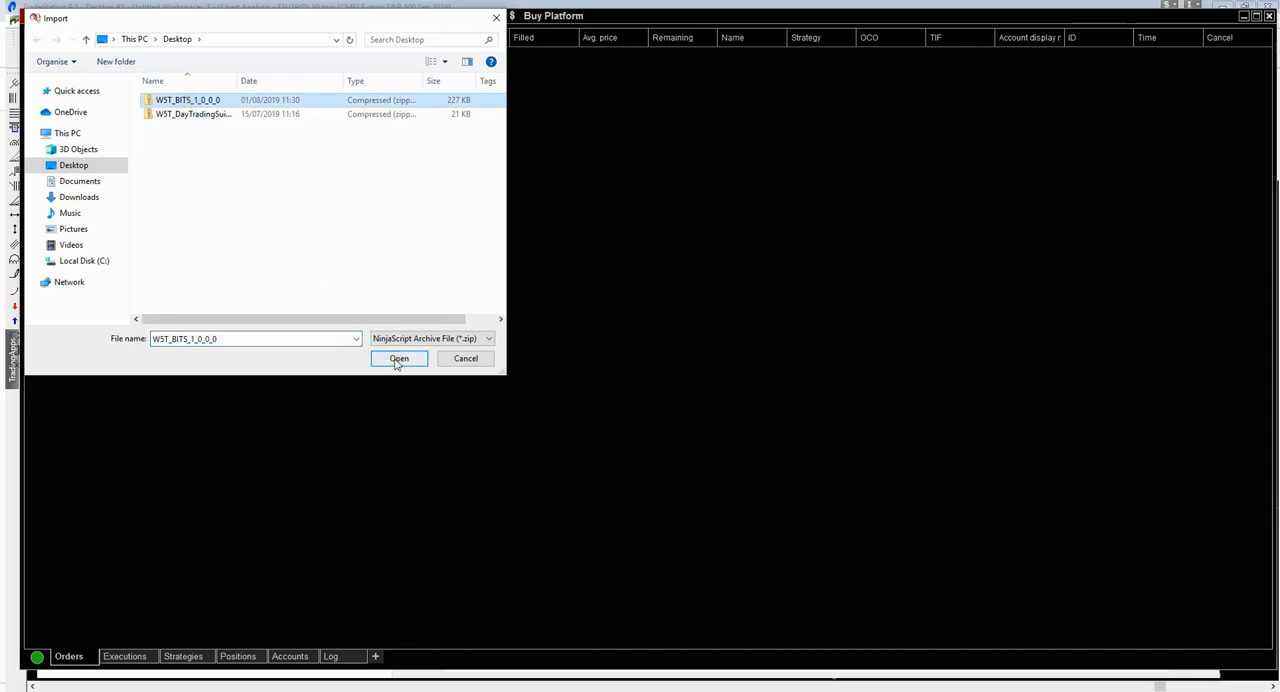
left_click(398, 358)
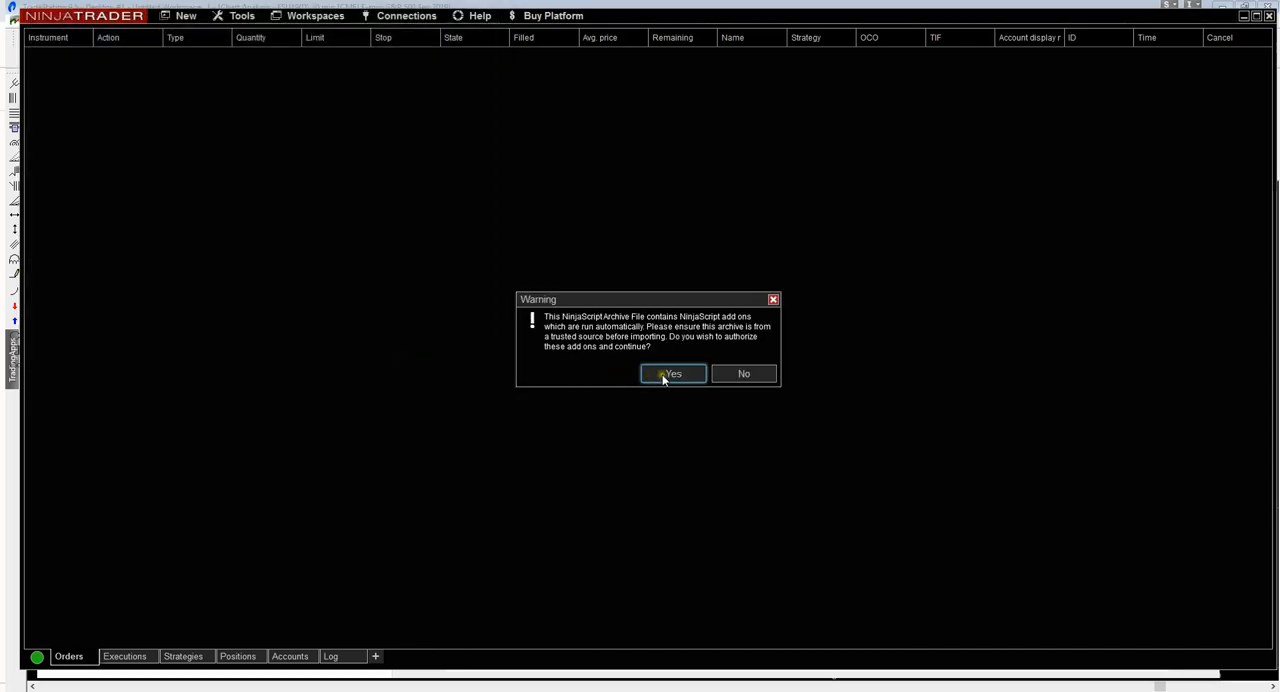
mouse_move(672, 372)
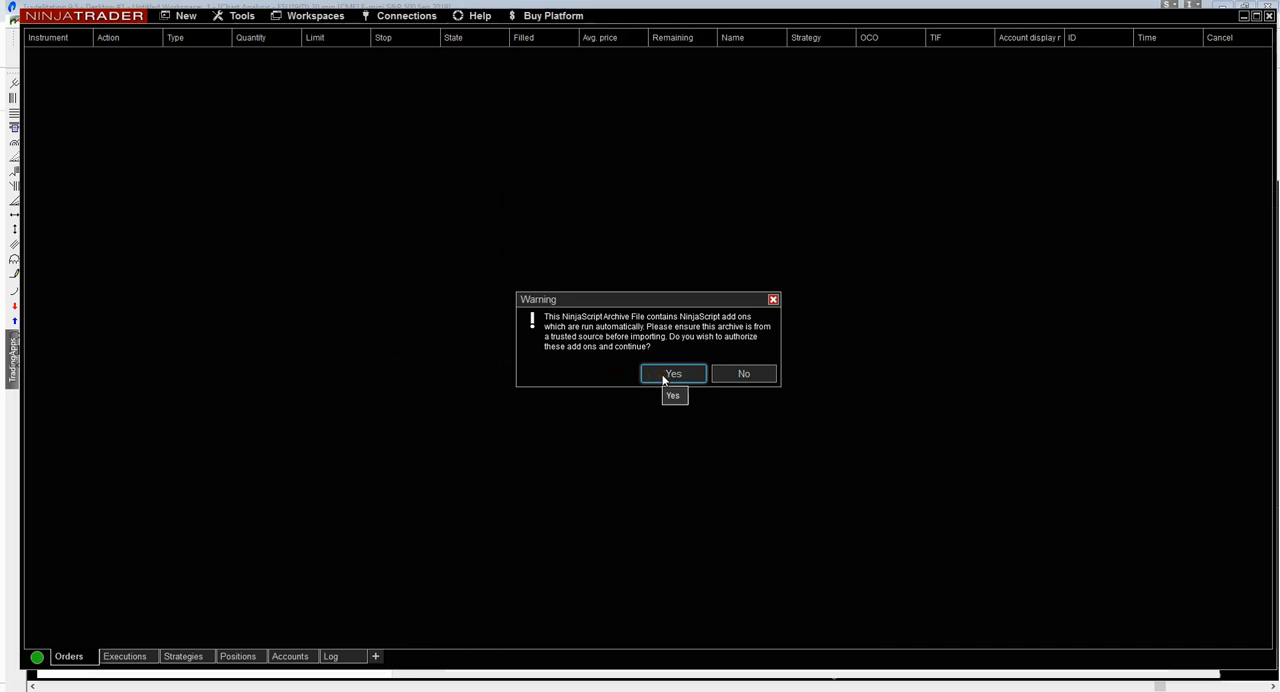
left_click(672, 372)
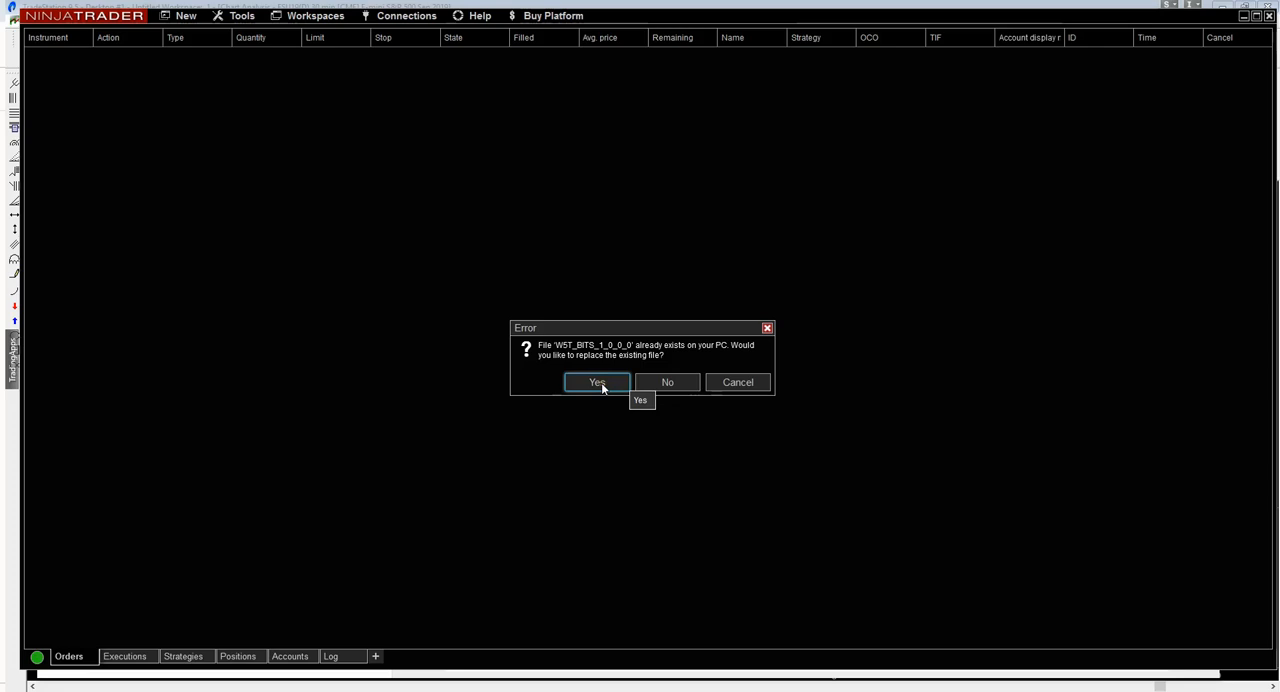
left_click(596, 382)
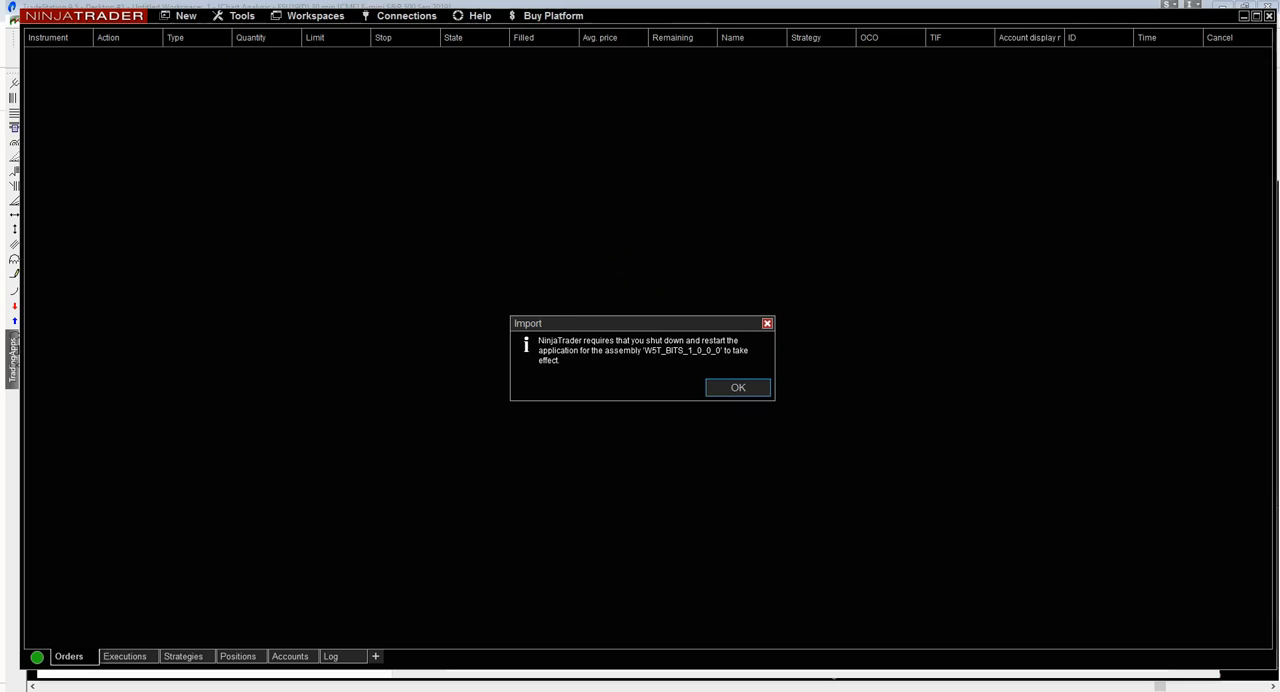
left_click(736, 388)
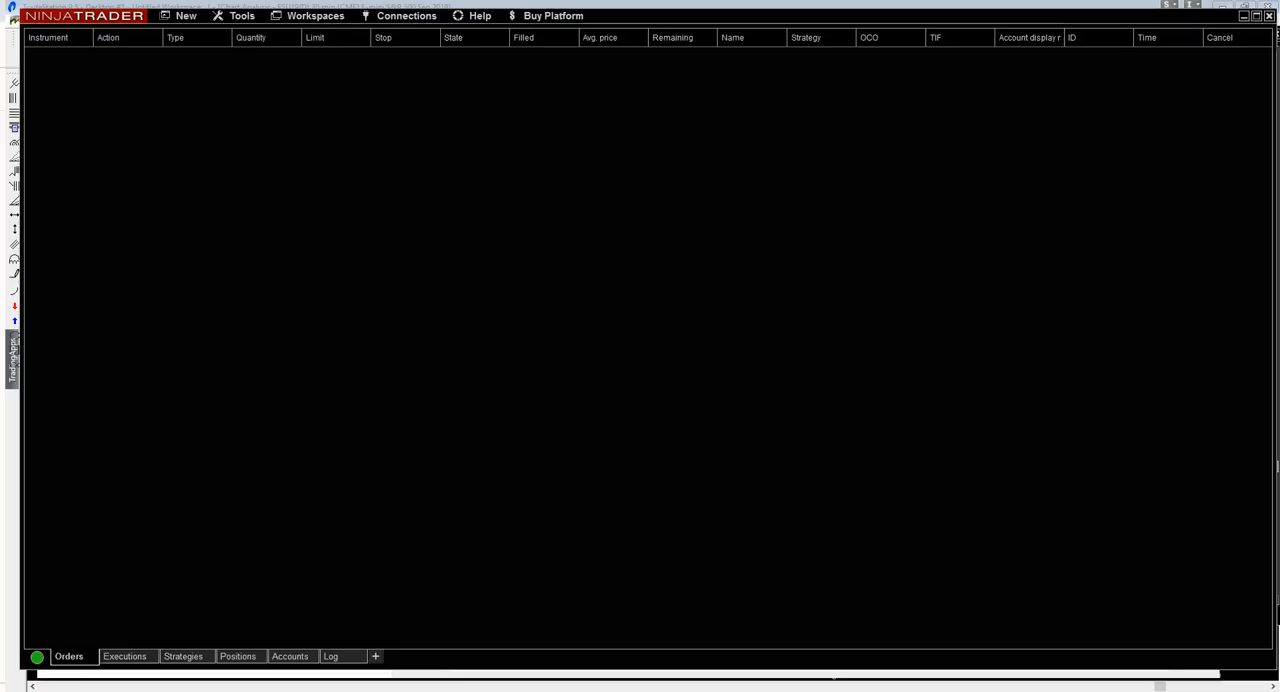
mouse_move(600, 404)
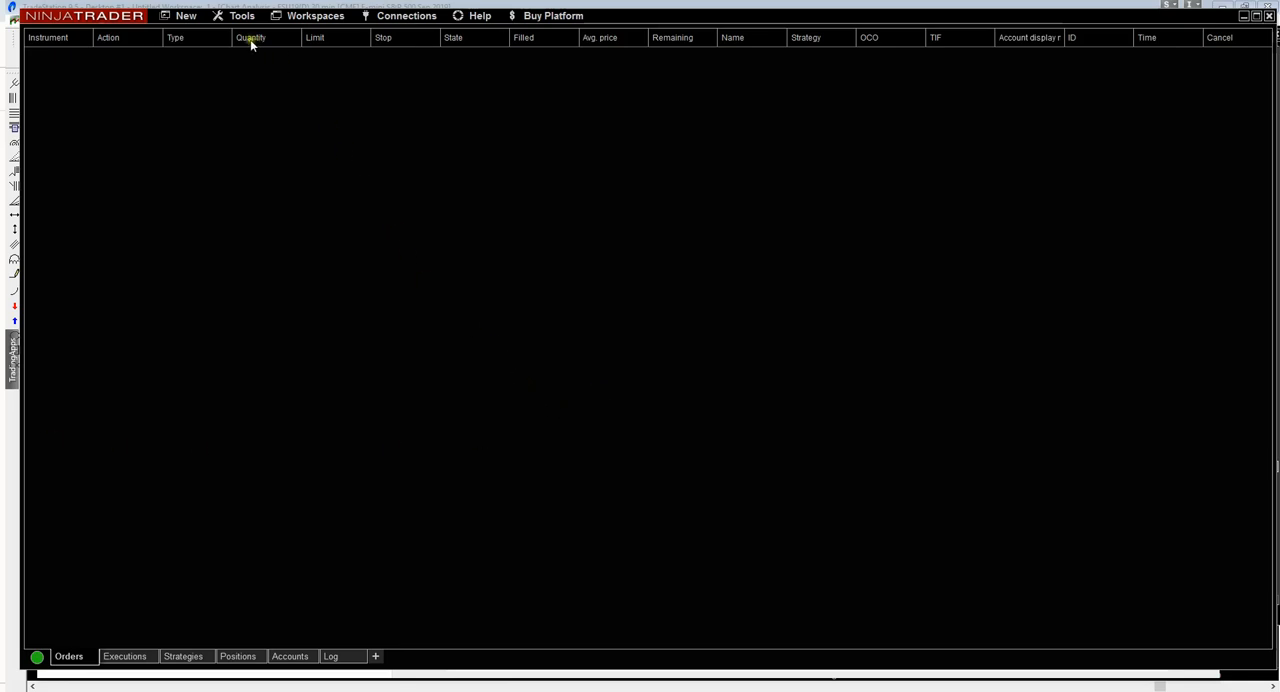
- Create a new 1-minute candlestick chart with AAPL as the instrument
left_click(184, 16)
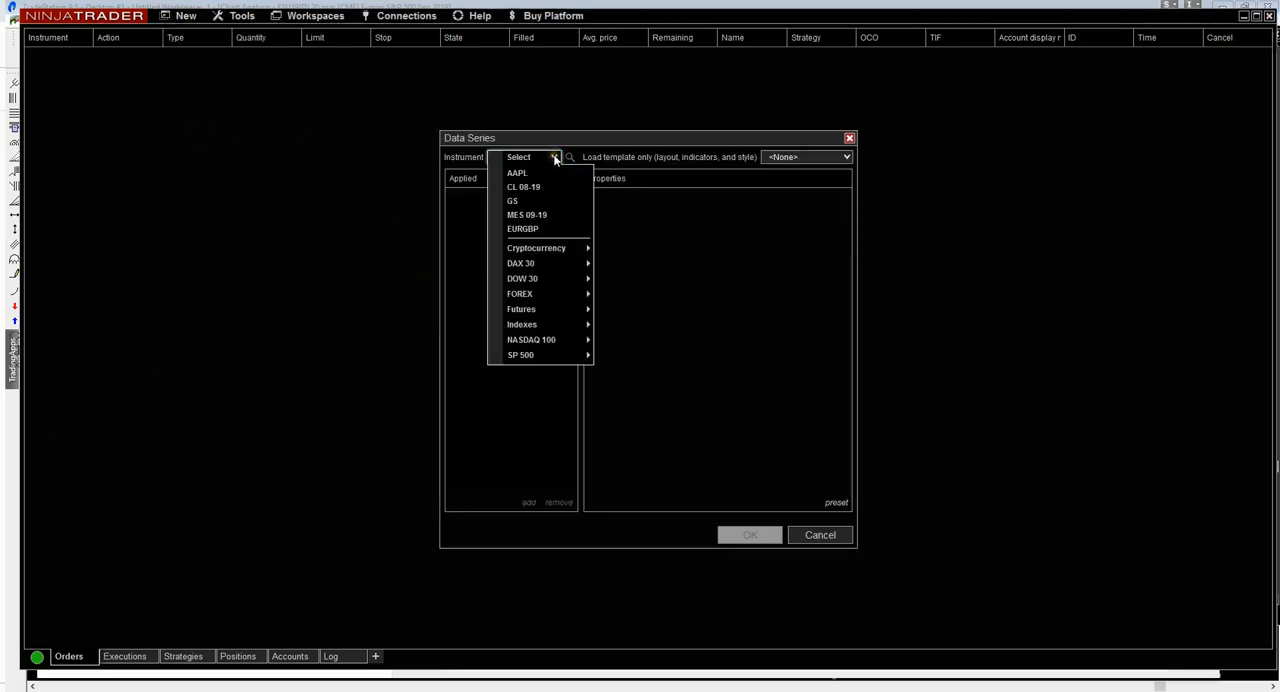
left_click(616, 290)
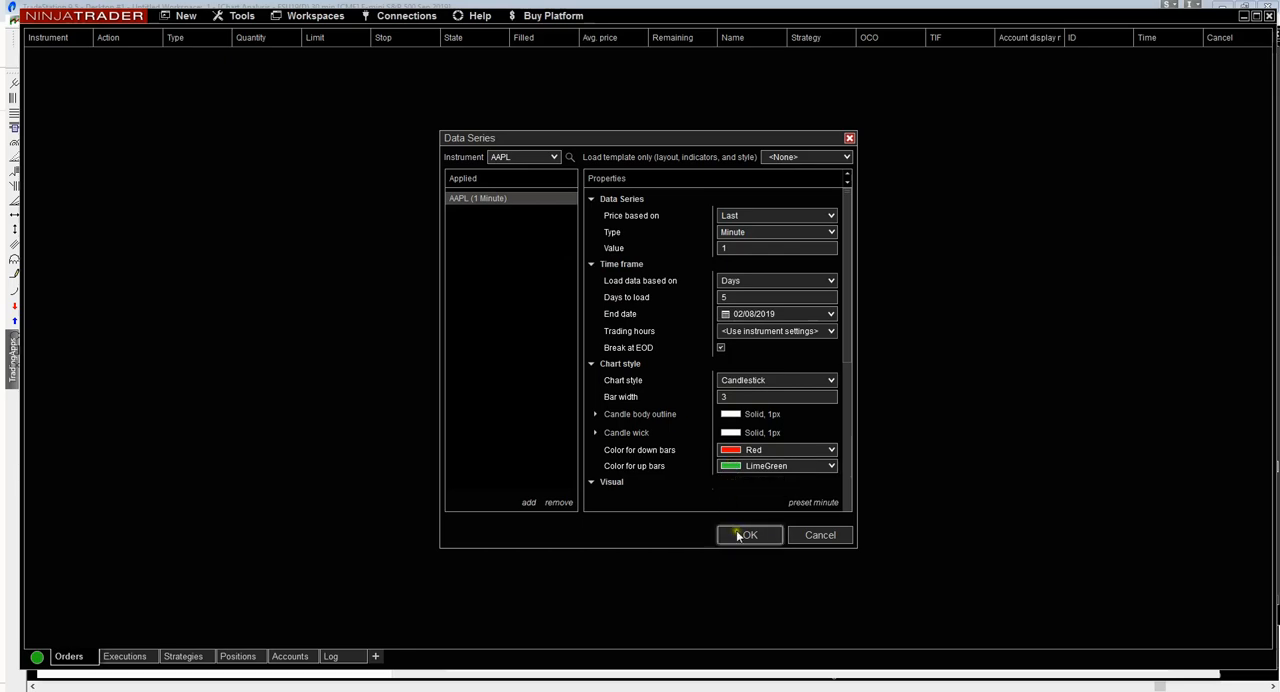
left_click(748, 534)
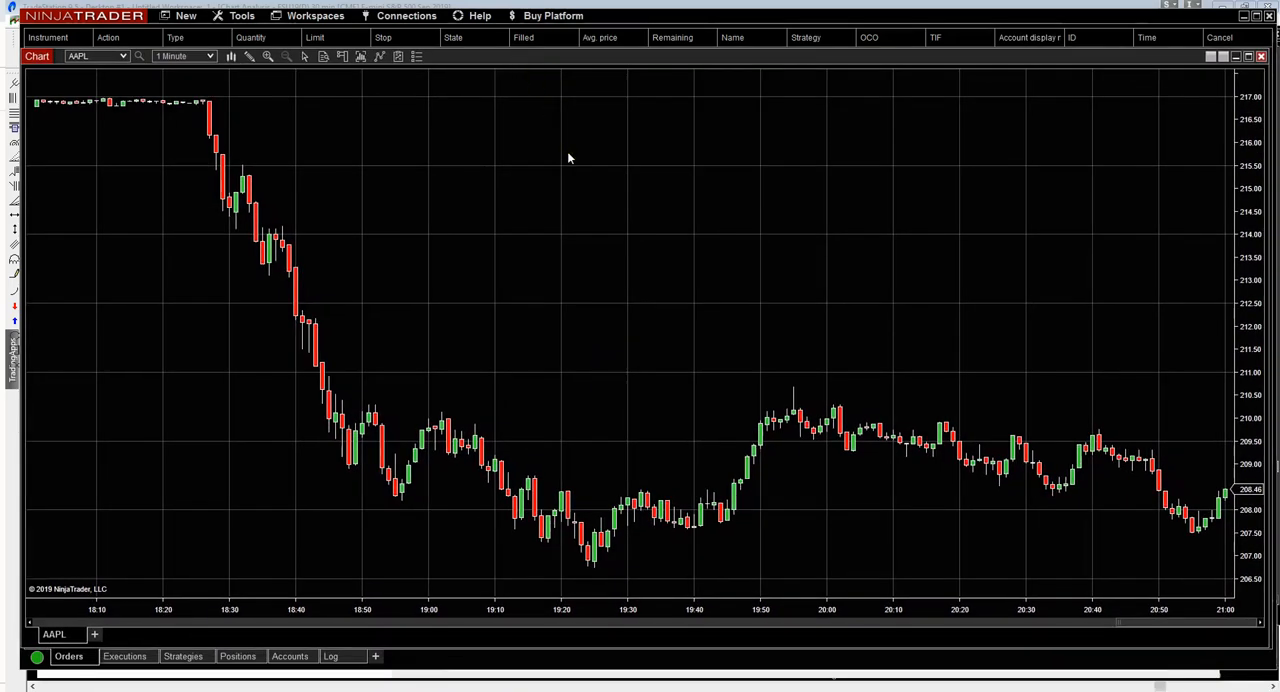
mouse_move(608, 258)
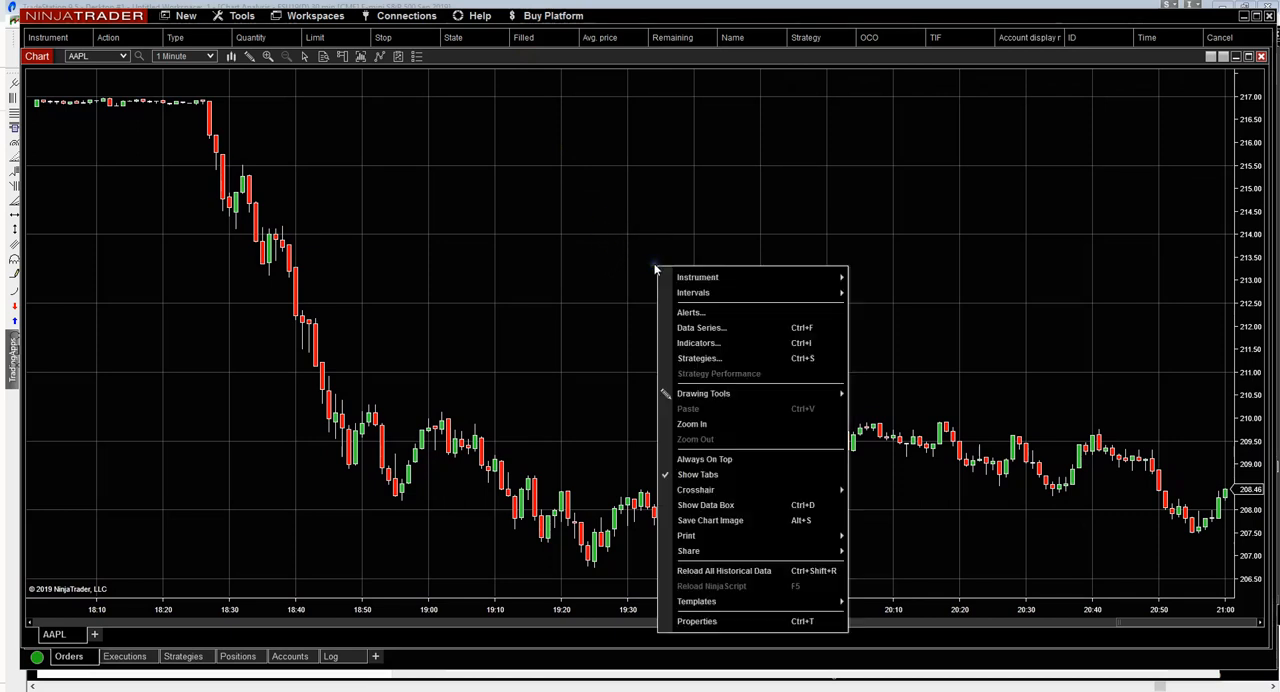
mouse_move(698, 344)
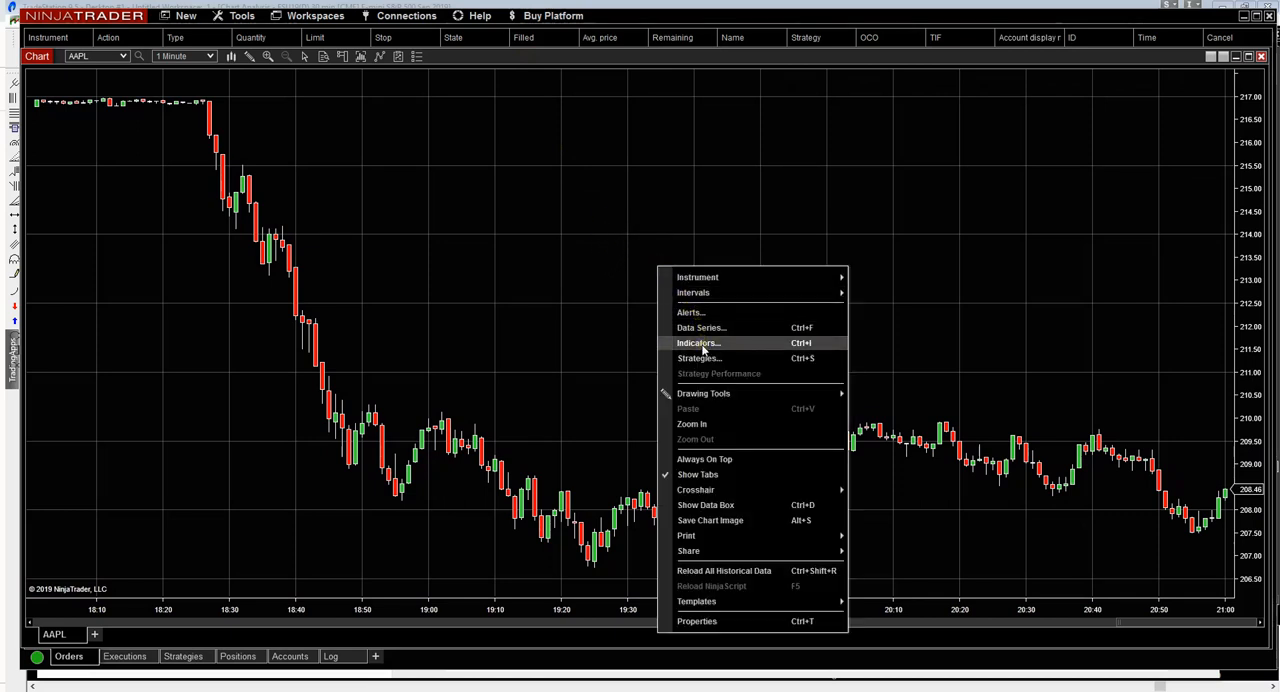
- Add the WST Bias indicator to the AAPL chart from the Available list
left_click(698, 344)
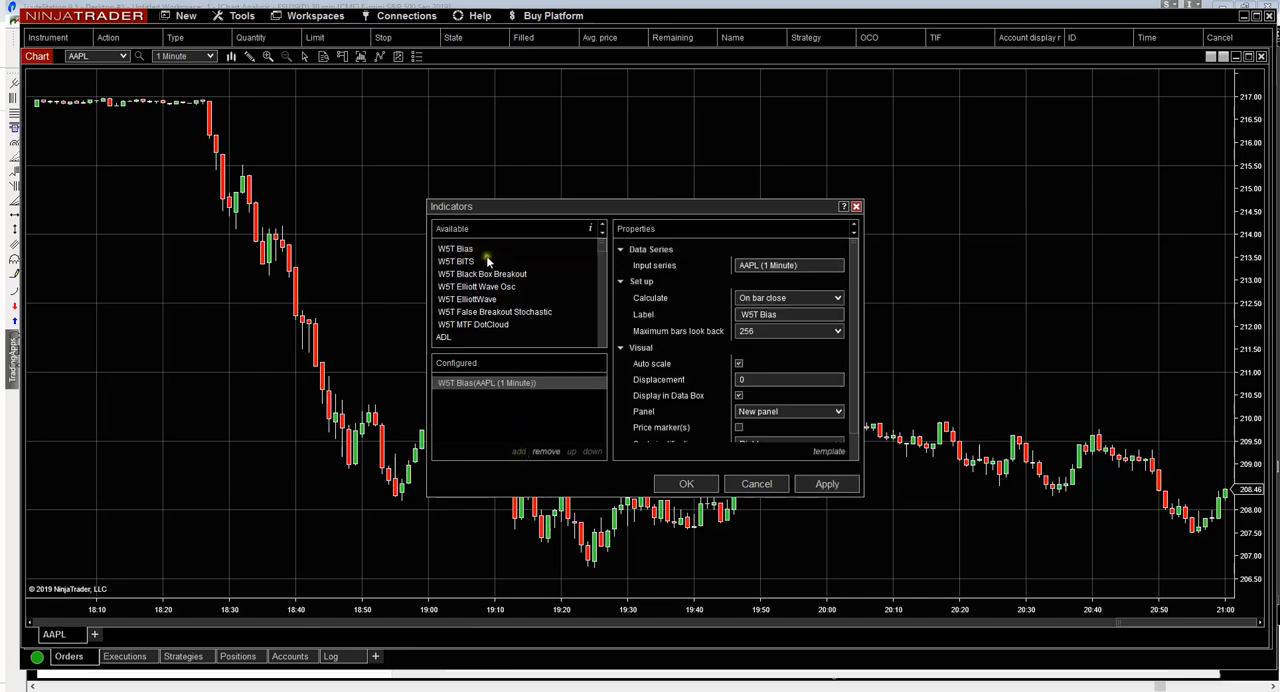
left_click(456, 260)
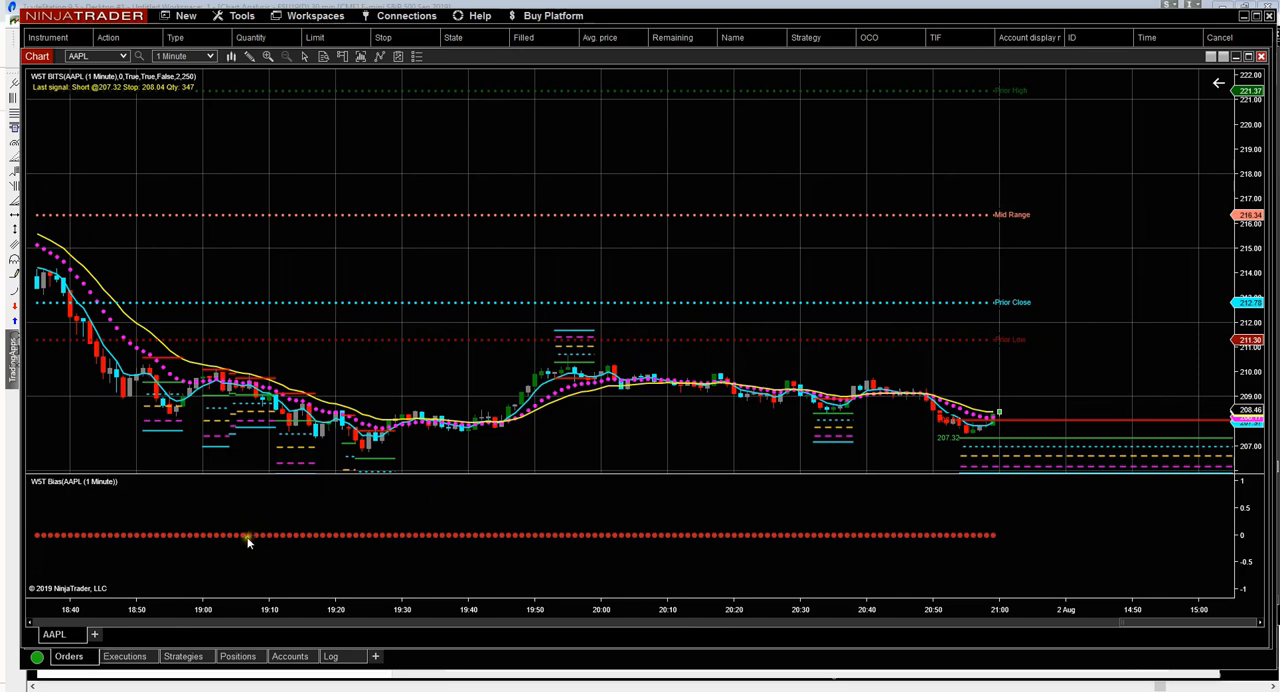
mouse_move(676, 508)
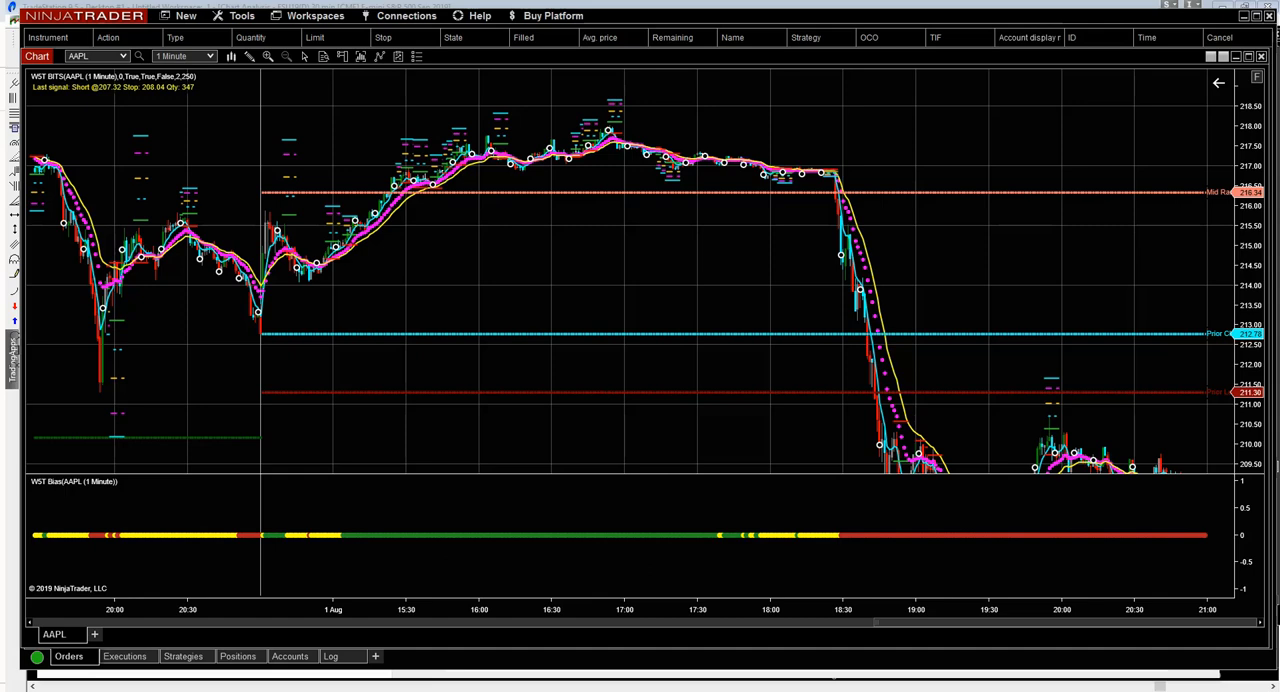
mouse_move(628, 202)
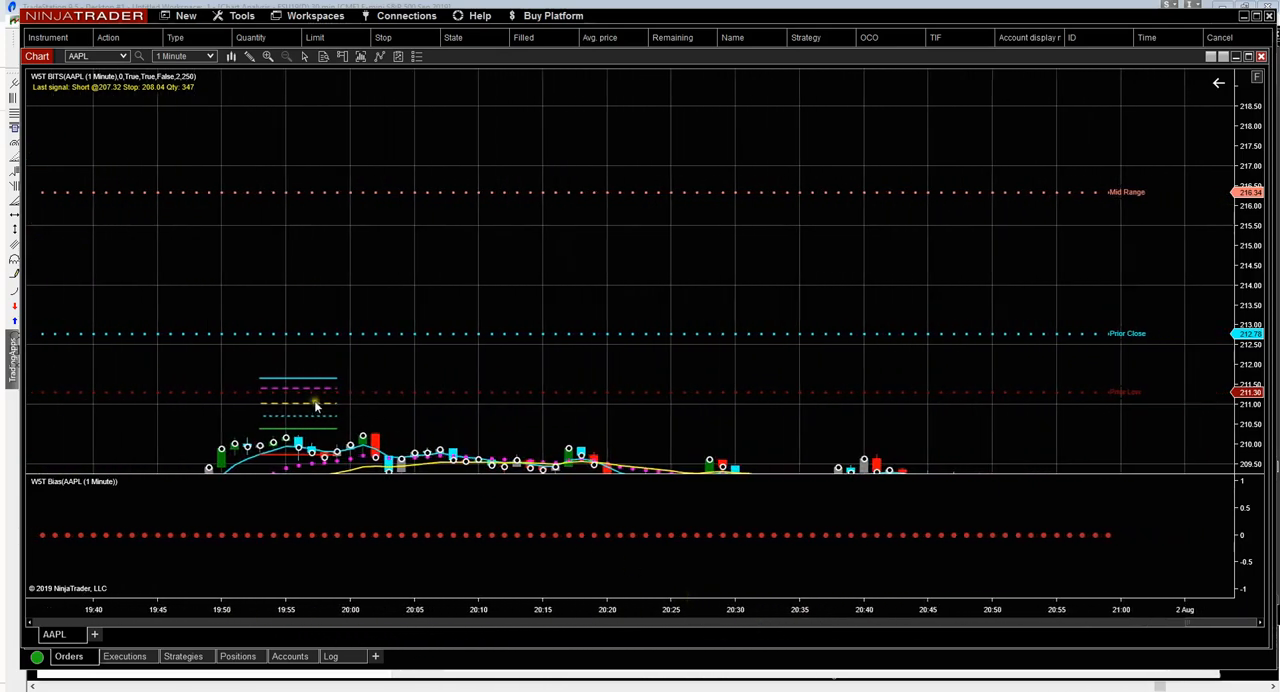
mouse_move(296, 388)
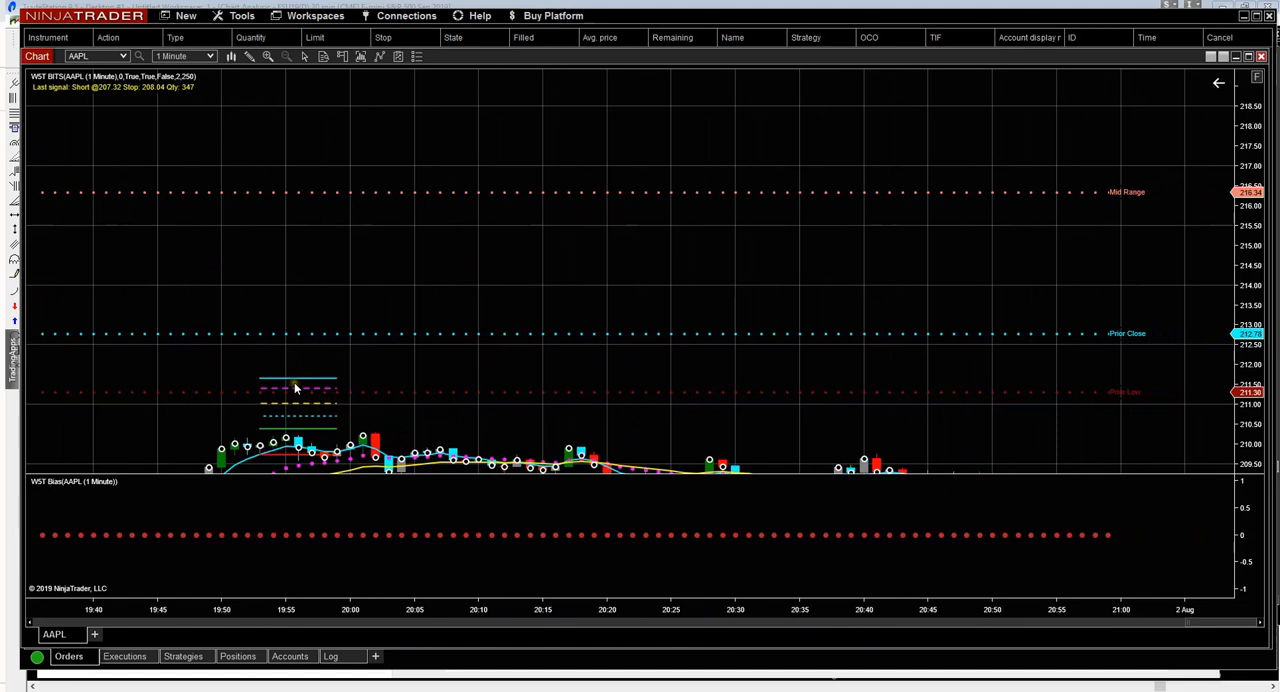
mouse_move(296, 420)
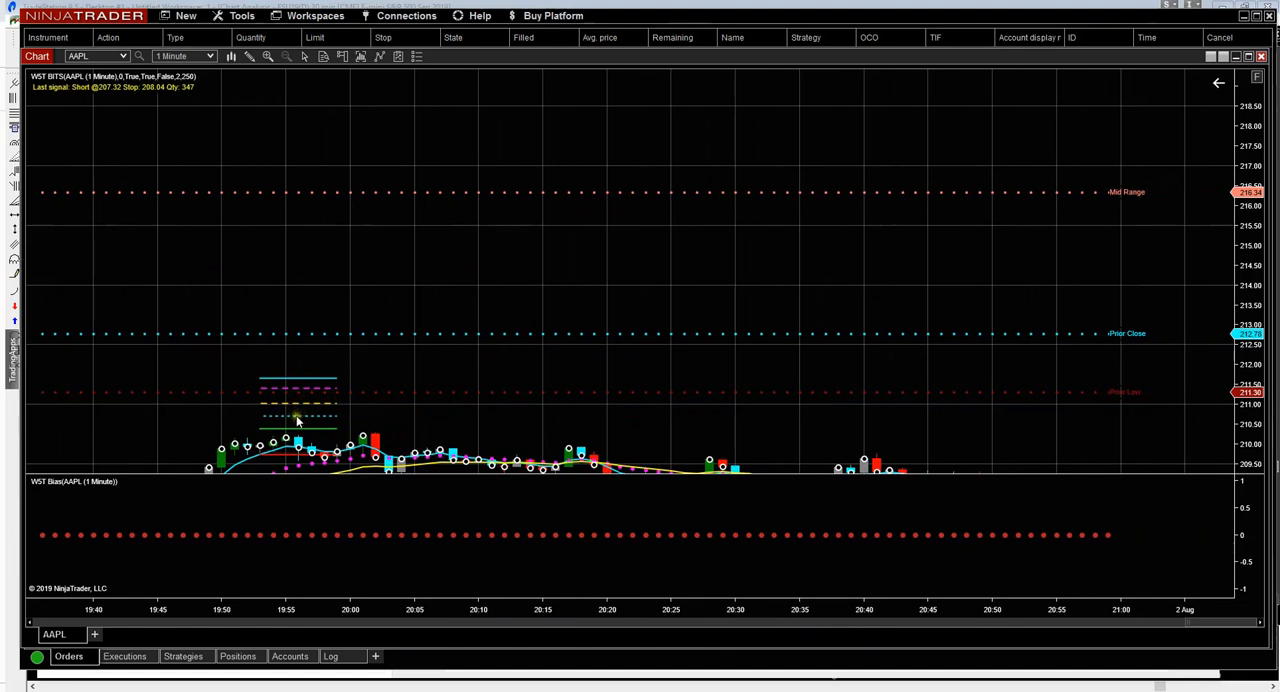
mouse_move(296, 418)
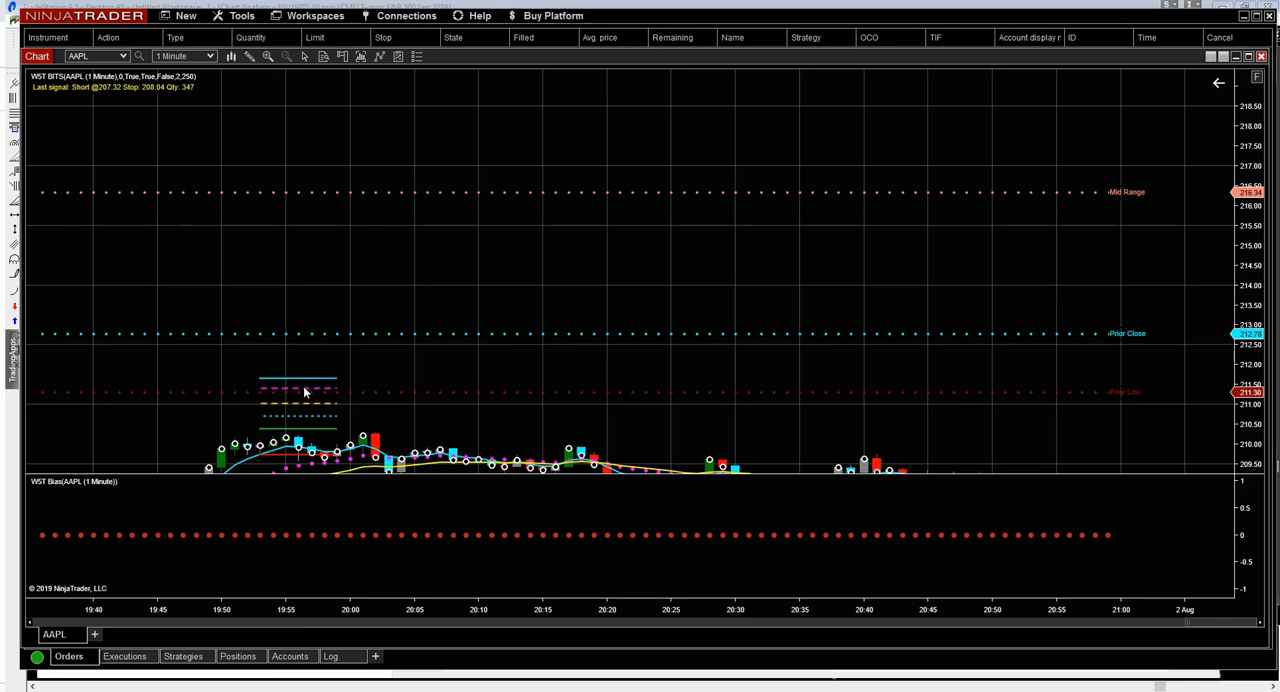
mouse_move(304, 384)
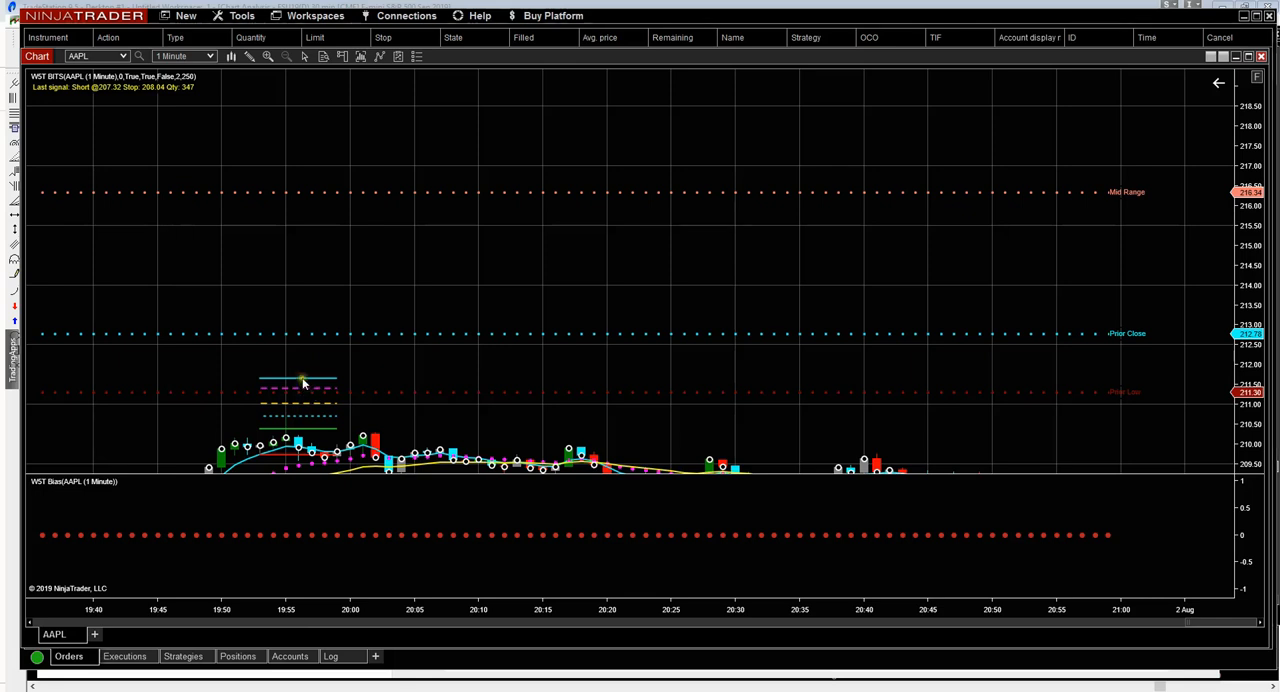
mouse_move(258, 378)
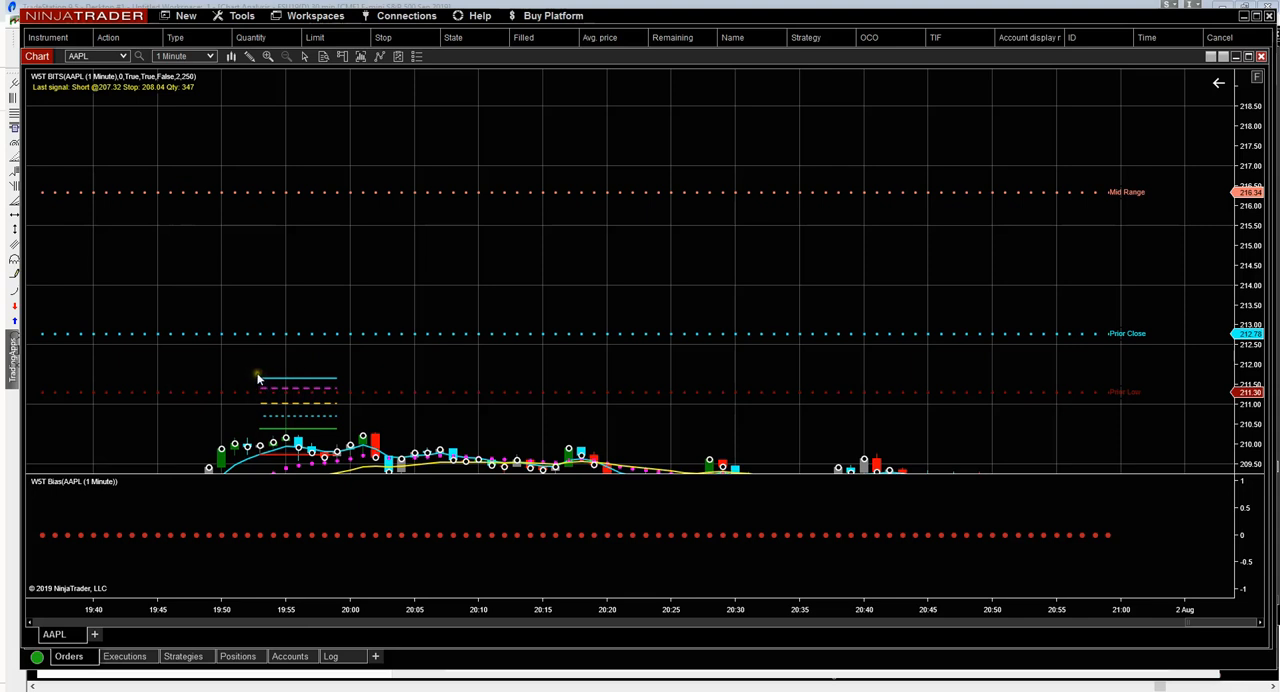